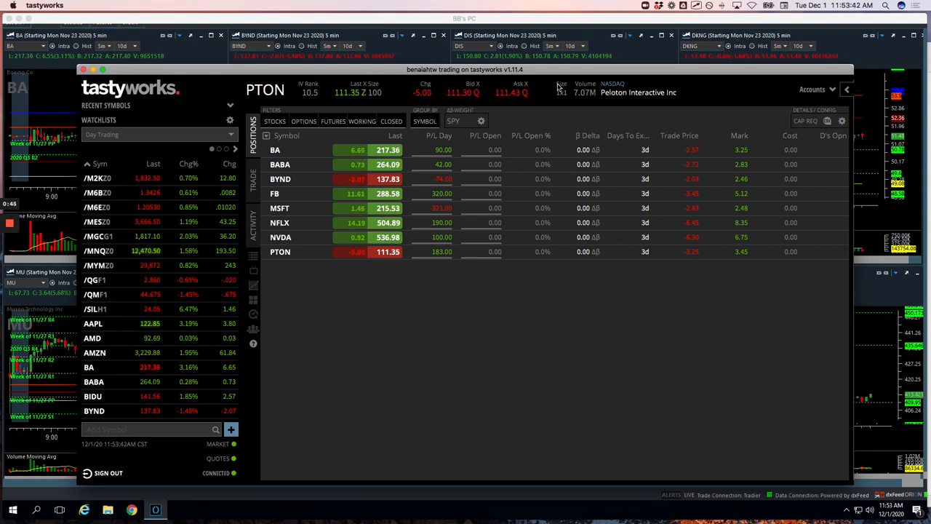
mouse_move(556, 134)
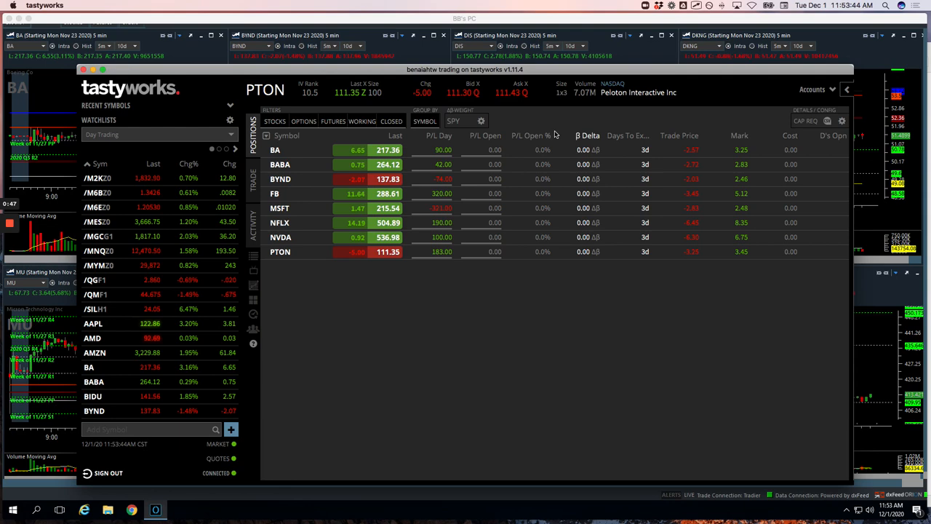
mouse_move(328, 168)
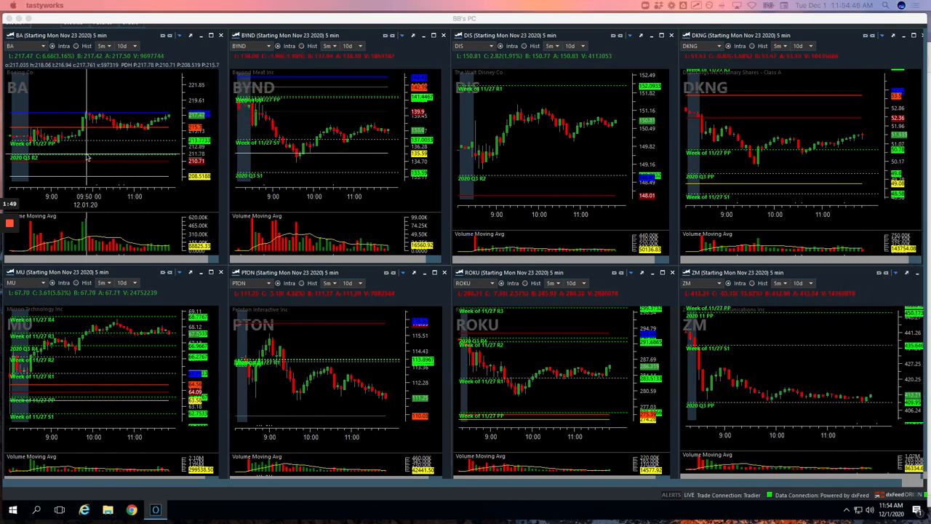
mouse_move(76, 139)
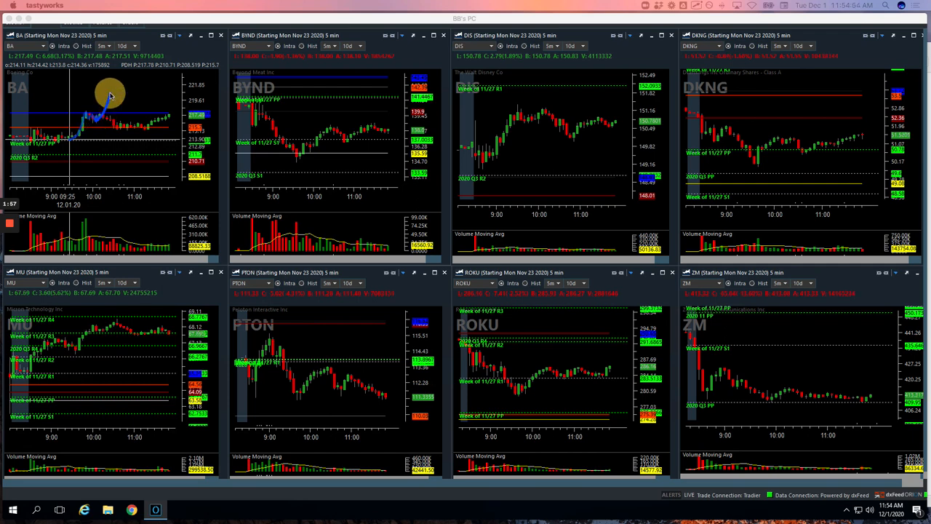
mouse_move(102, 119)
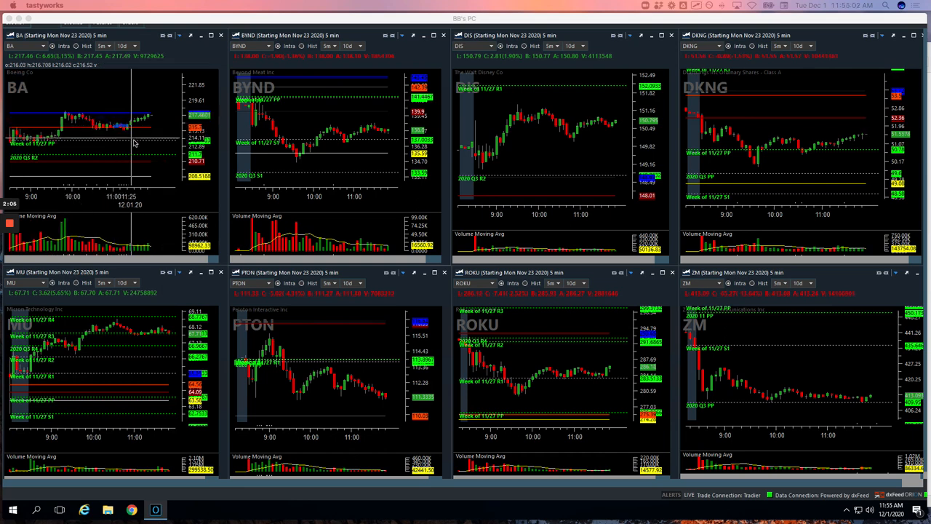
mouse_move(131, 122)
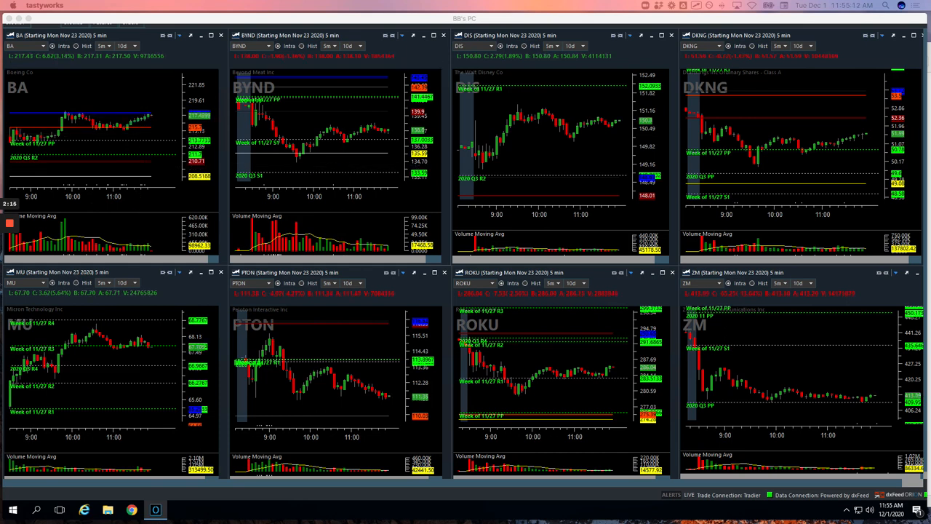
mouse_move(93, 119)
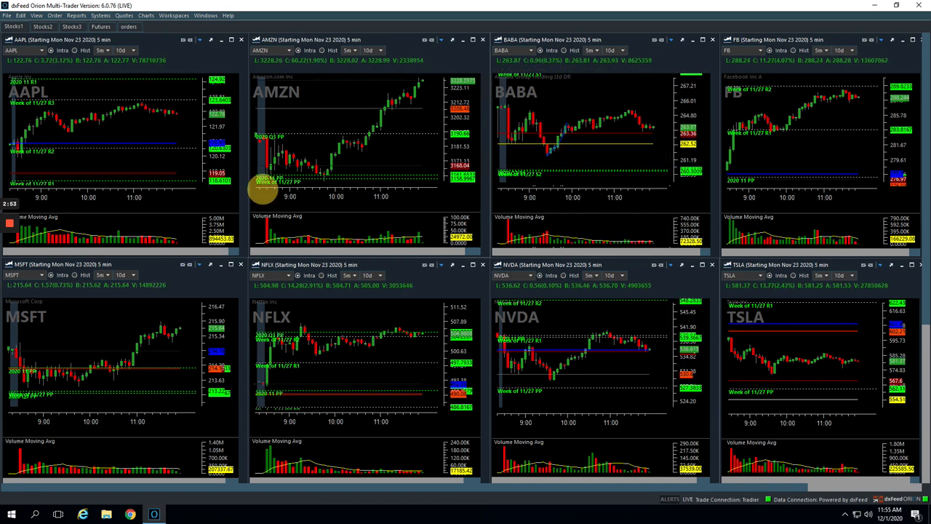
mouse_move(868, 156)
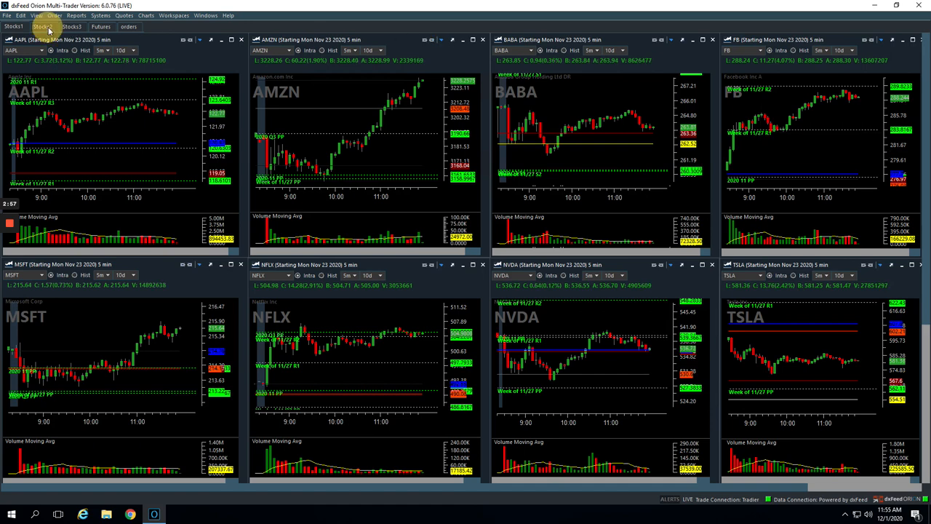
Switch to the Stocks2 sheet showing BA, BYND, DIS and DKNG to review BYND's morning move
left_click(42, 26)
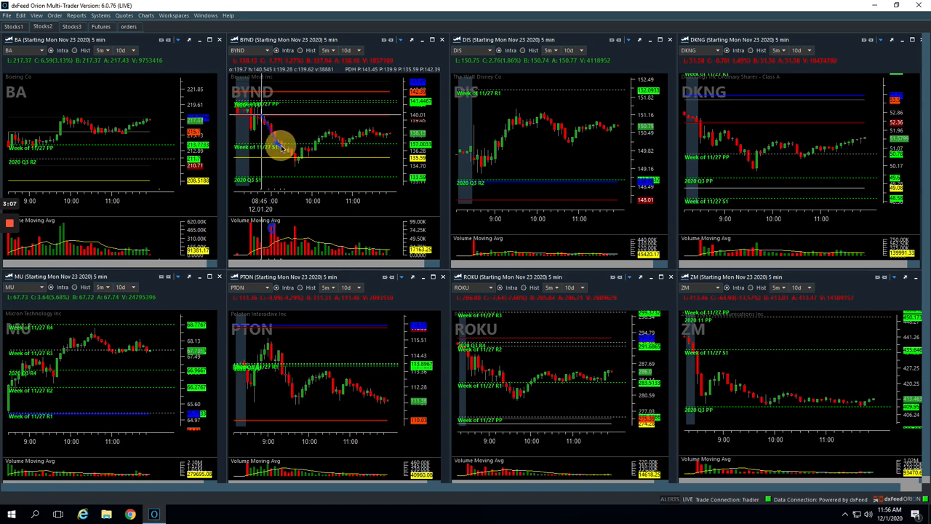
mouse_move(286, 162)
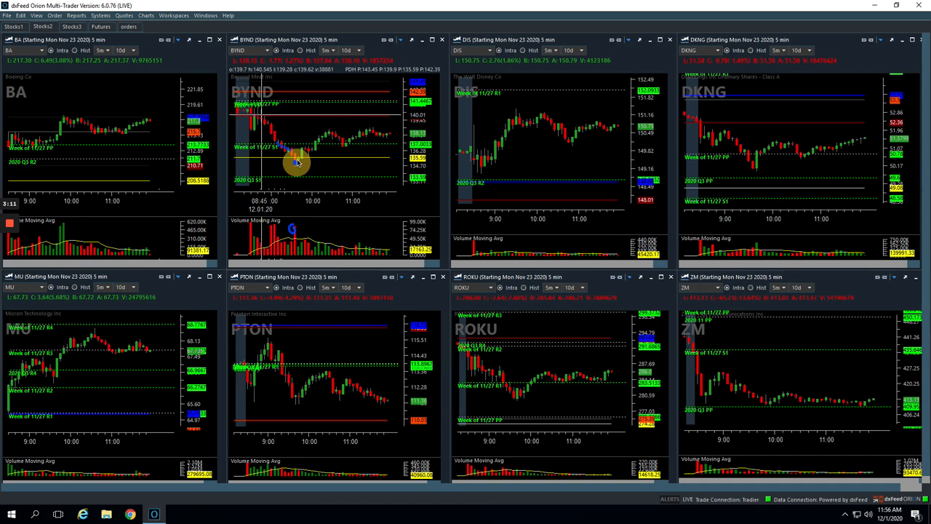
mouse_move(299, 148)
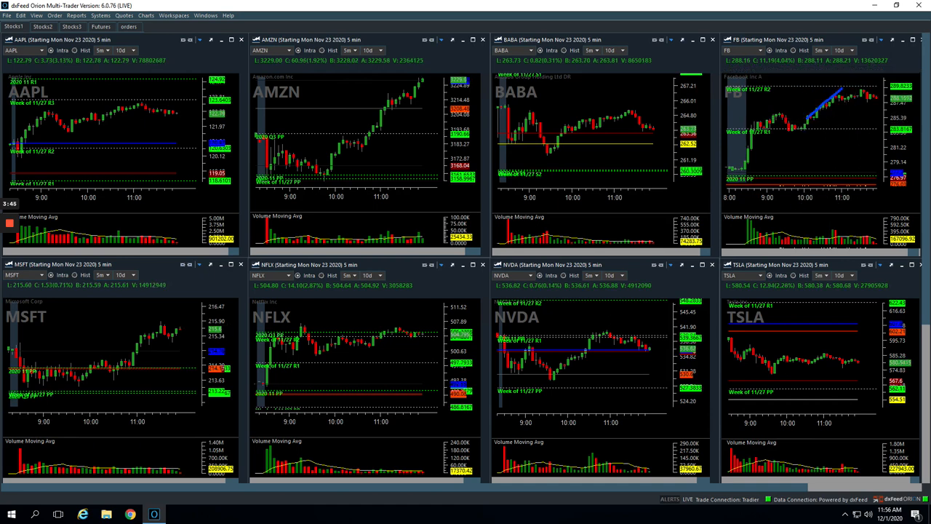
mouse_move(226, 198)
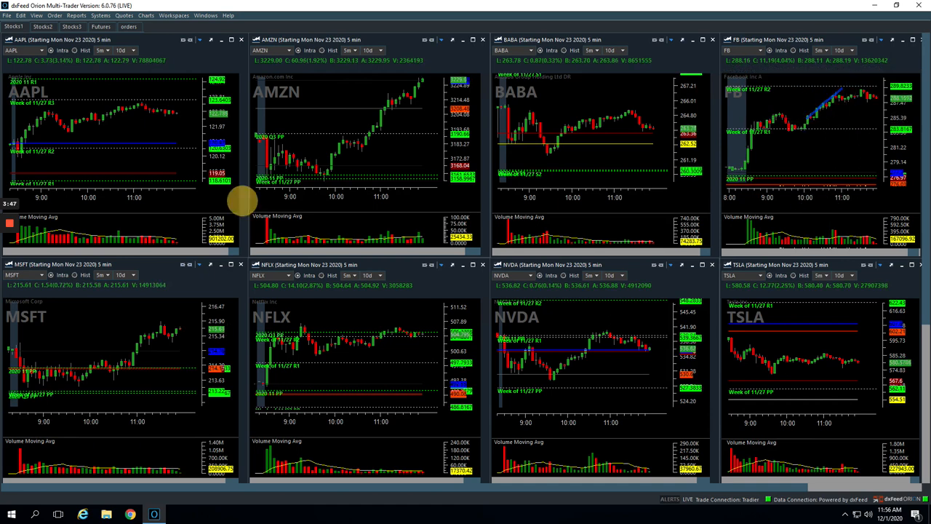
mouse_move(108, 319)
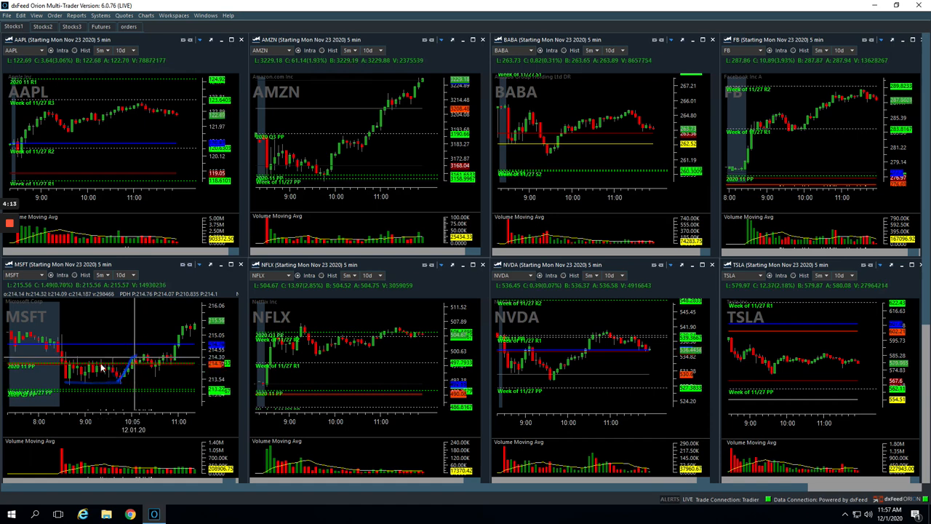
mouse_move(145, 371)
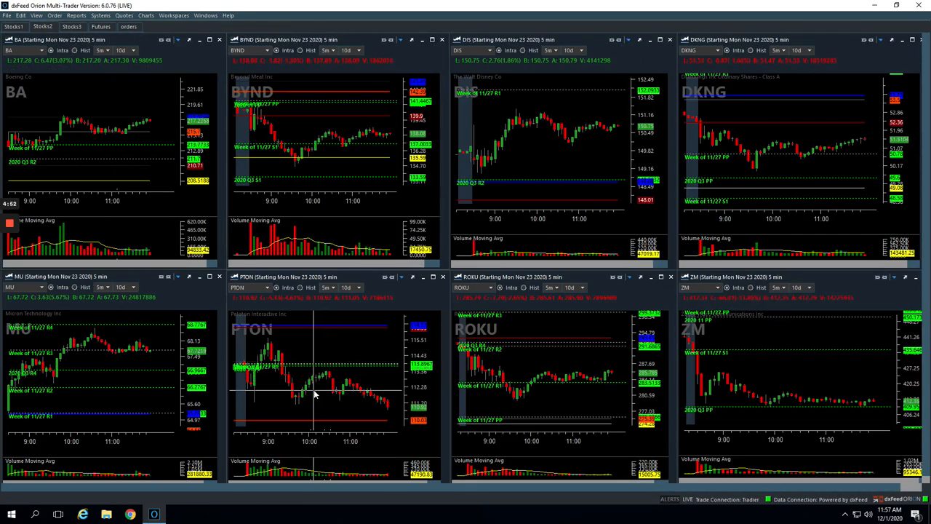
mouse_move(253, 396)
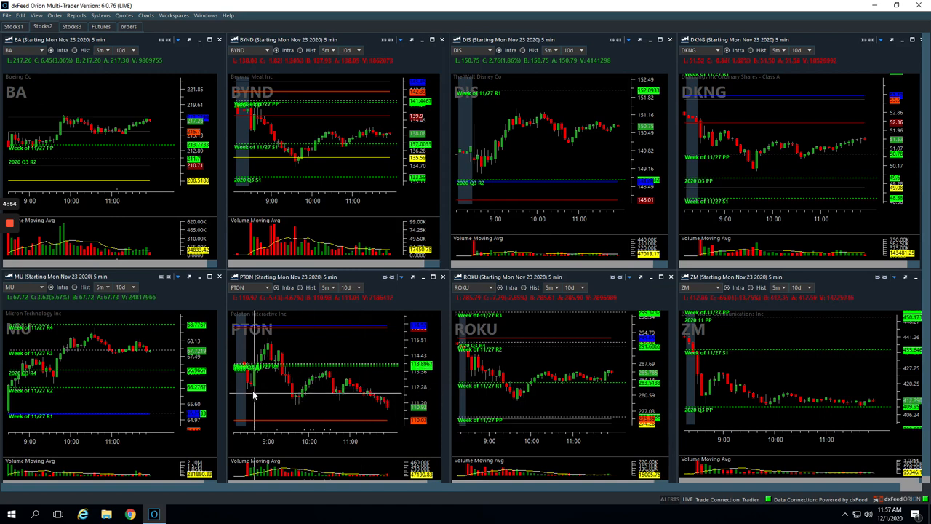